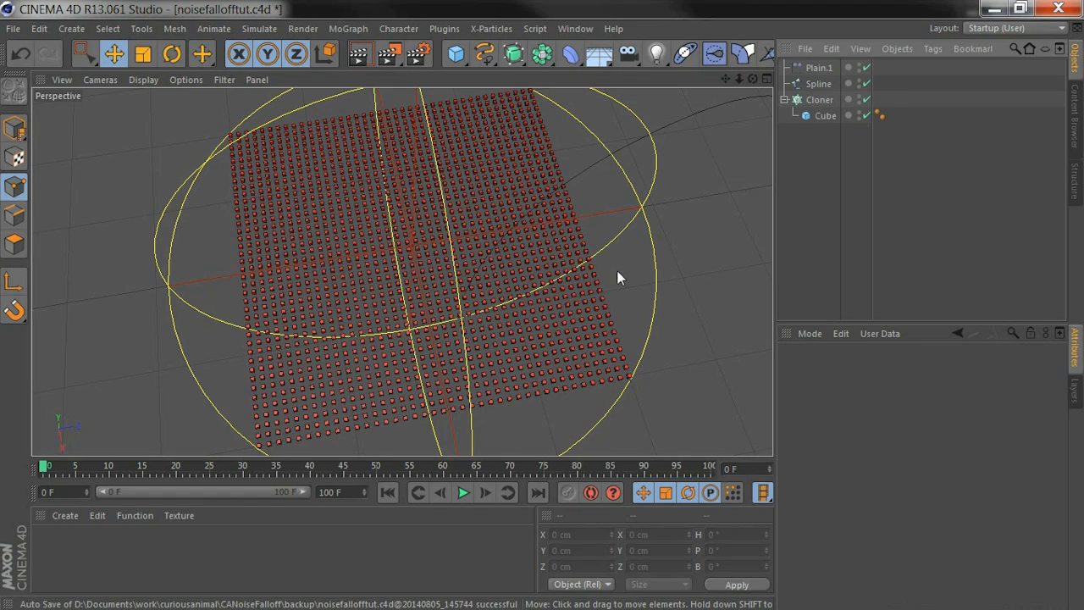
Step: Add a Spline effector linked to the existing Spline object as its path
{"action": "left_click", "coordinate": [819, 68]}
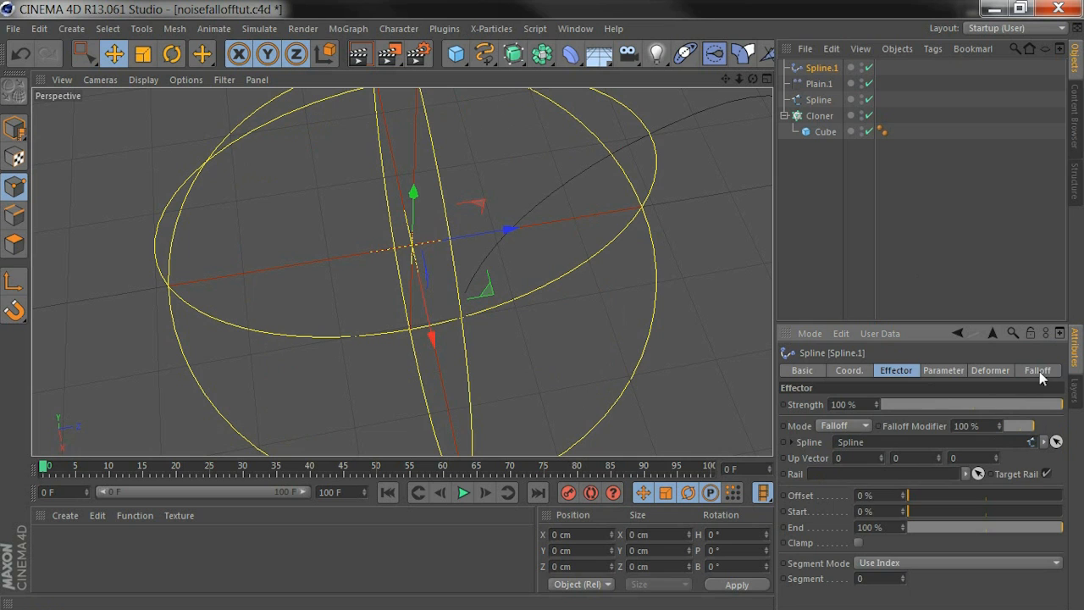